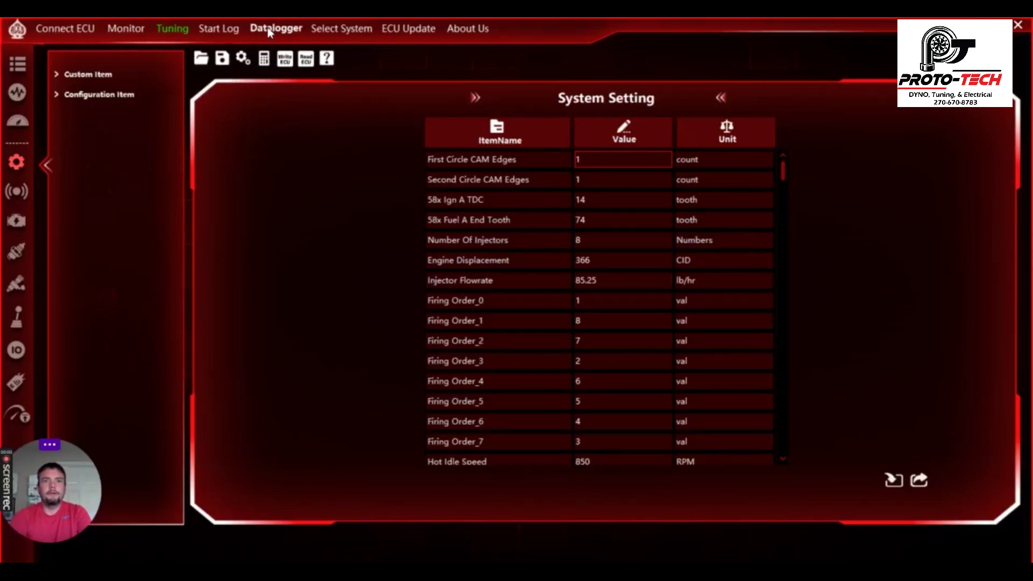
Launch the Data Log Viewer from the Datalogger menu.
left_click(276, 28)
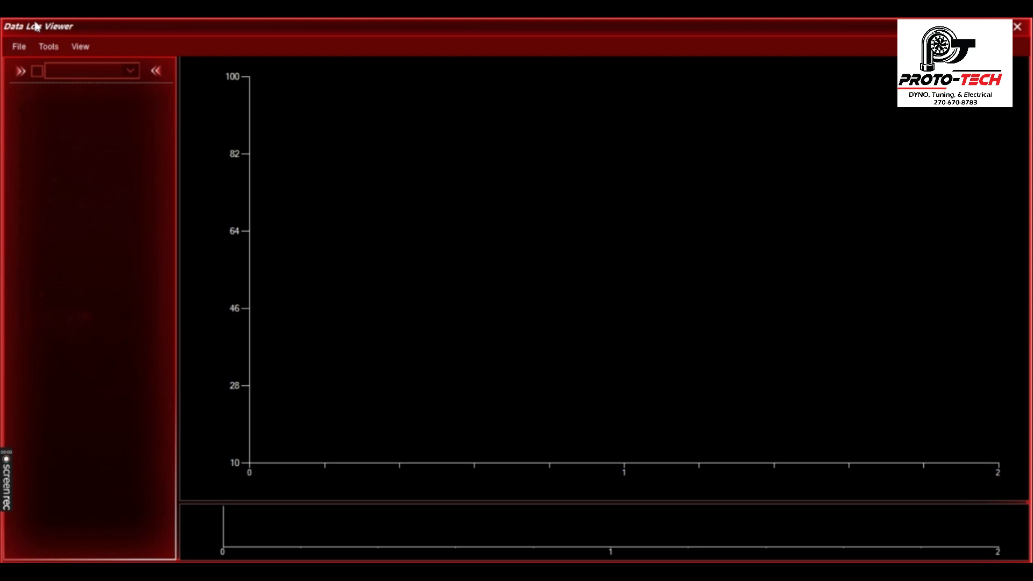
mouse_move(160, 55)
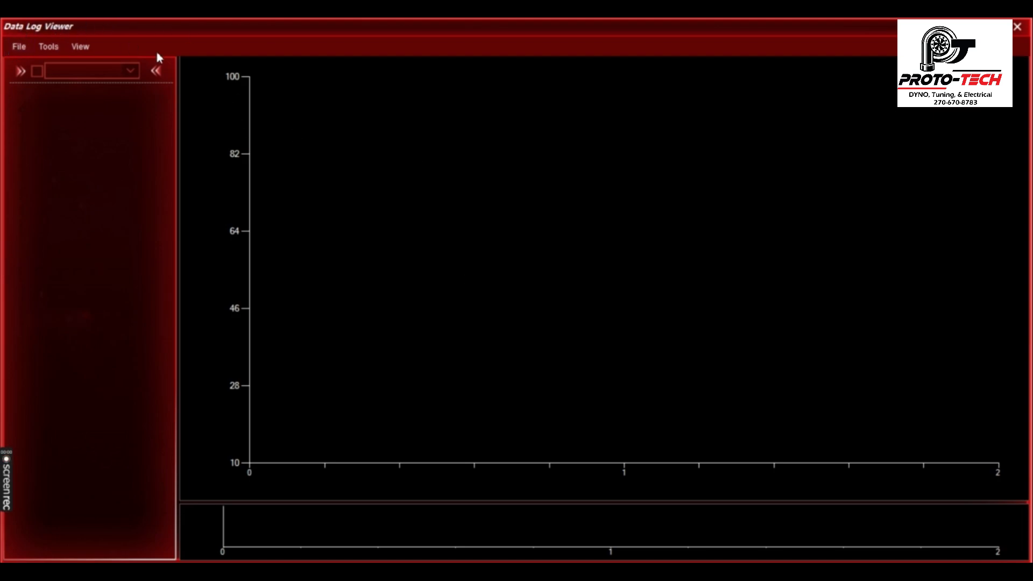
Open the E85-ve3 datalog from the Ricky Ohh folder.
left_click(19, 47)
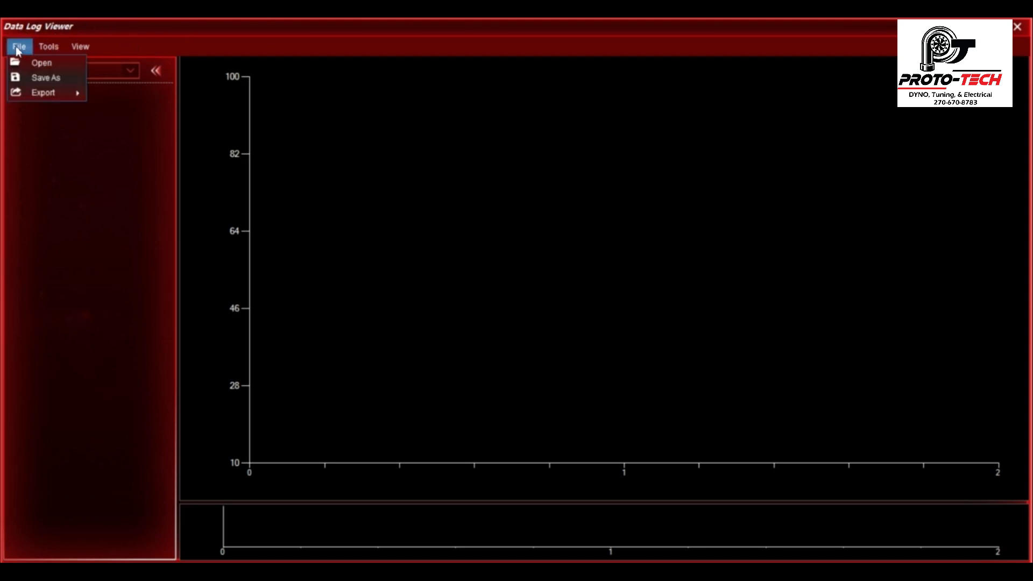
left_click(42, 62)
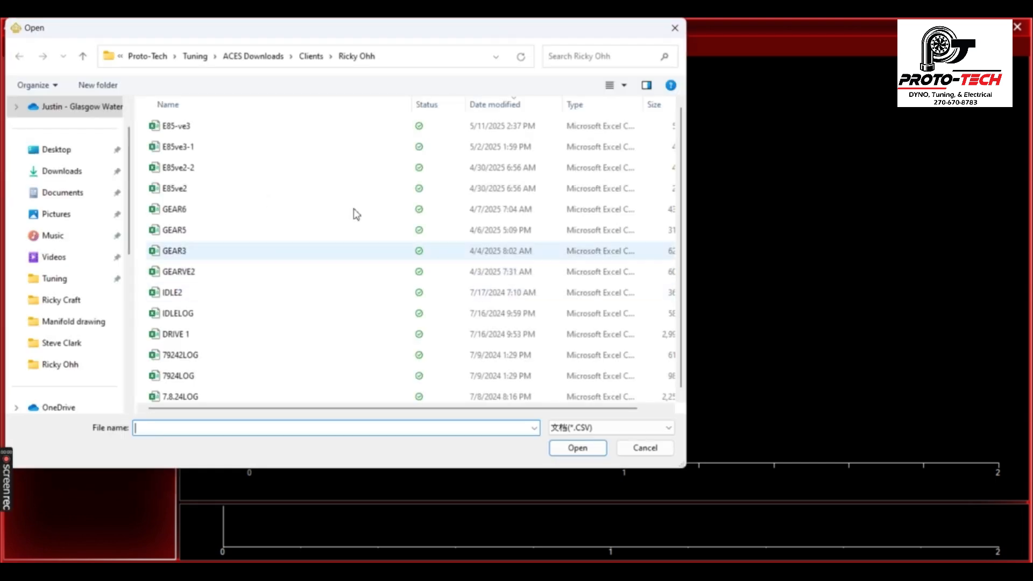
left_click(174, 126)
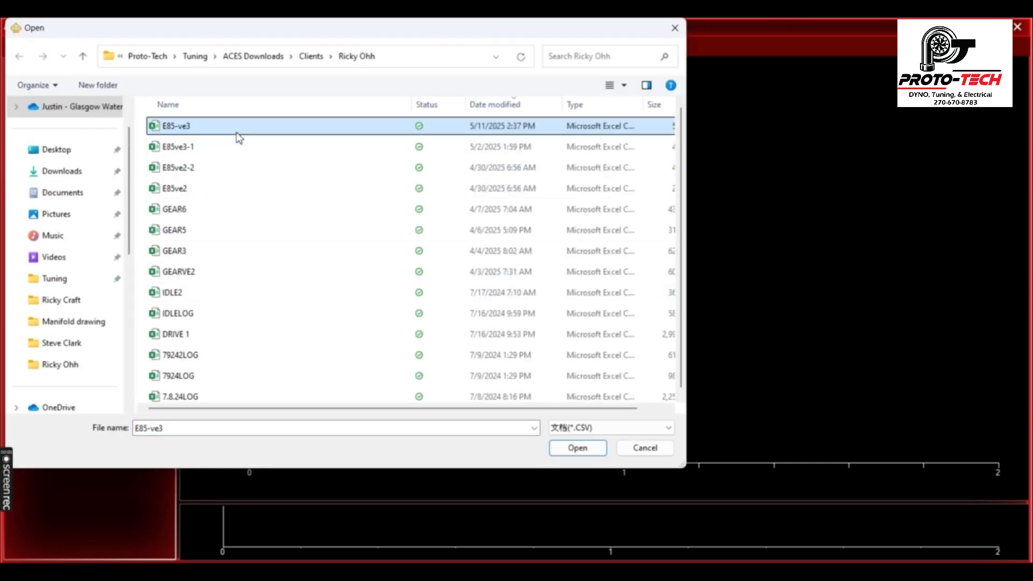
left_click(578, 448)
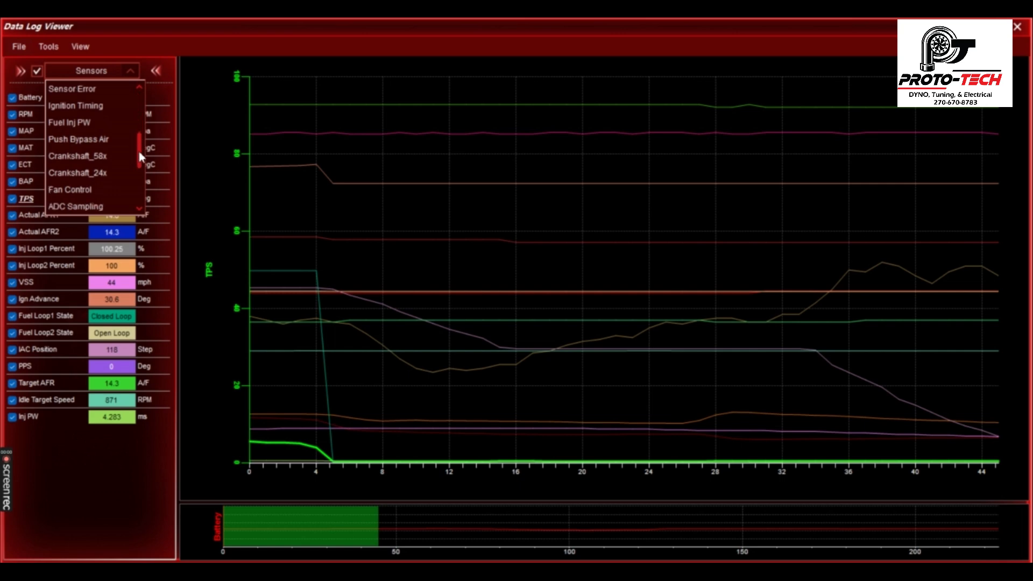
Switch the channel list to the Fuel Inj PW group.
scroll("down", 3)
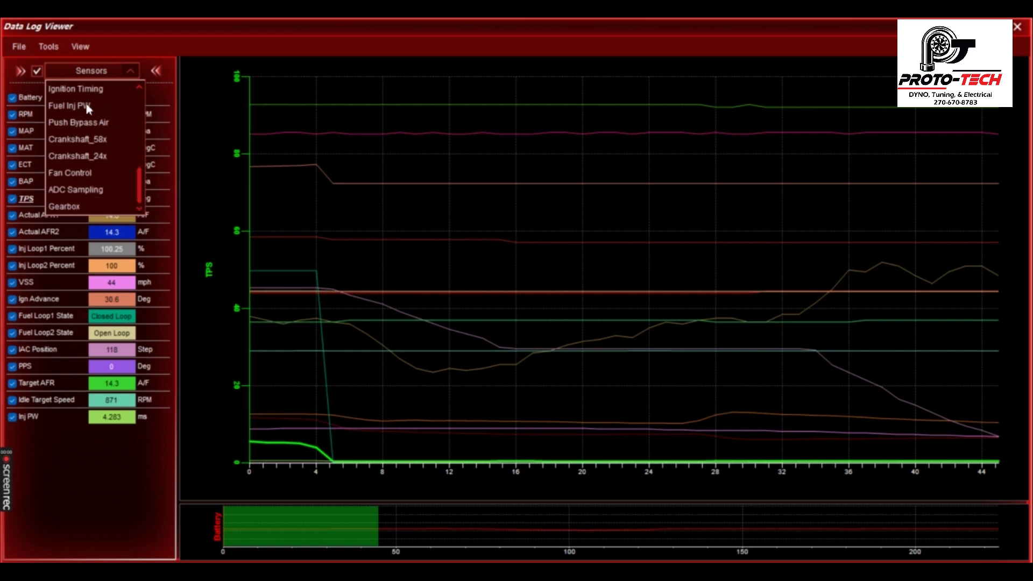
left_click(70, 105)
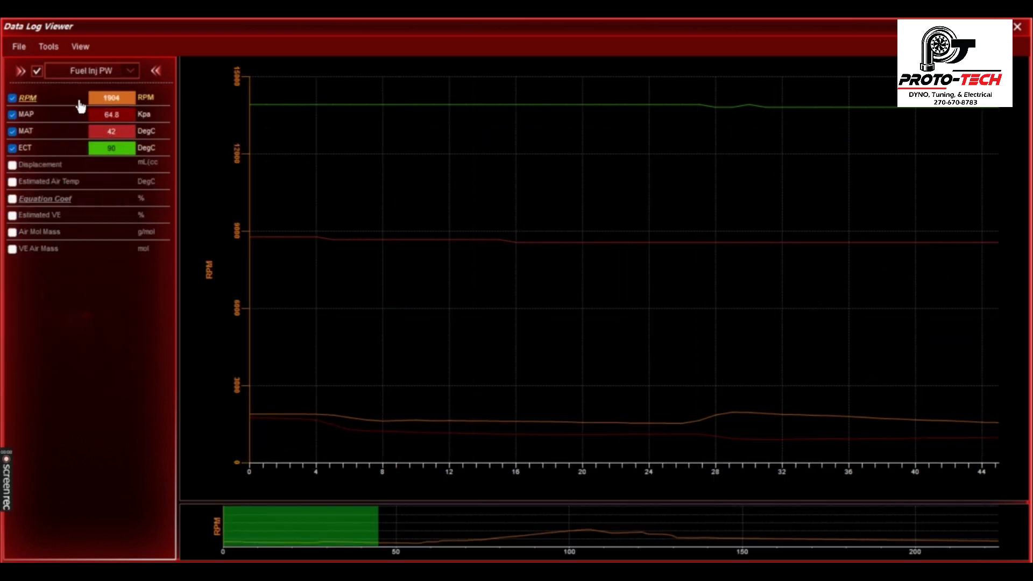
mouse_move(112, 146)
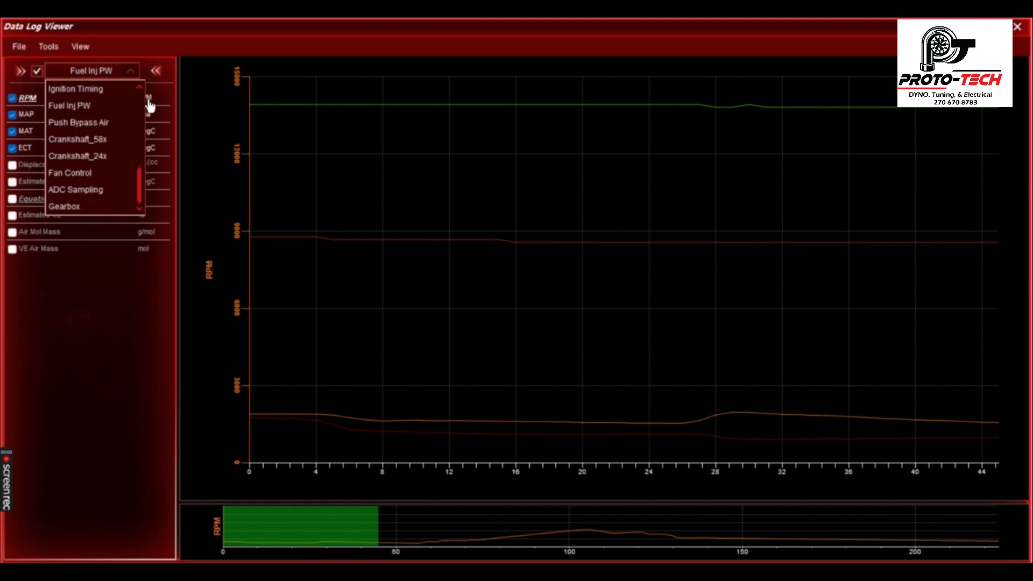
mouse_move(126, 114)
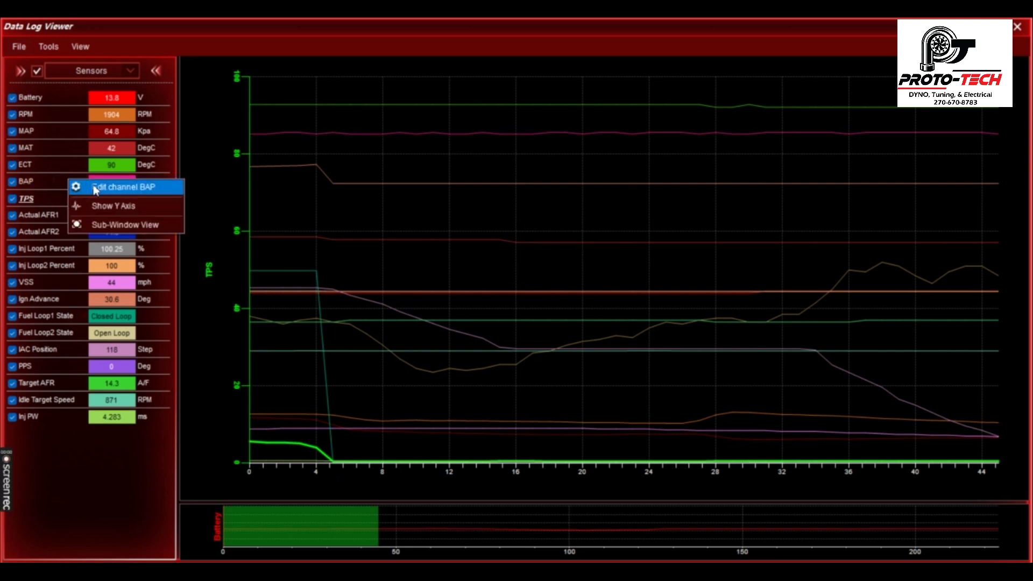
In the Datalog Setting for BAP, add the FPS channel to the Sensors group.
left_click(124, 186)
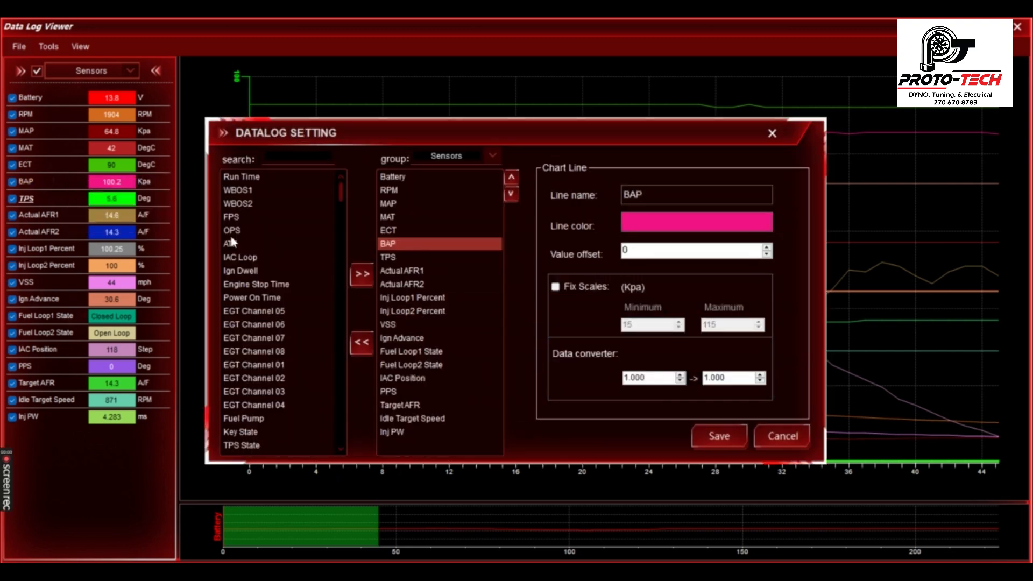
left_click(251, 297)
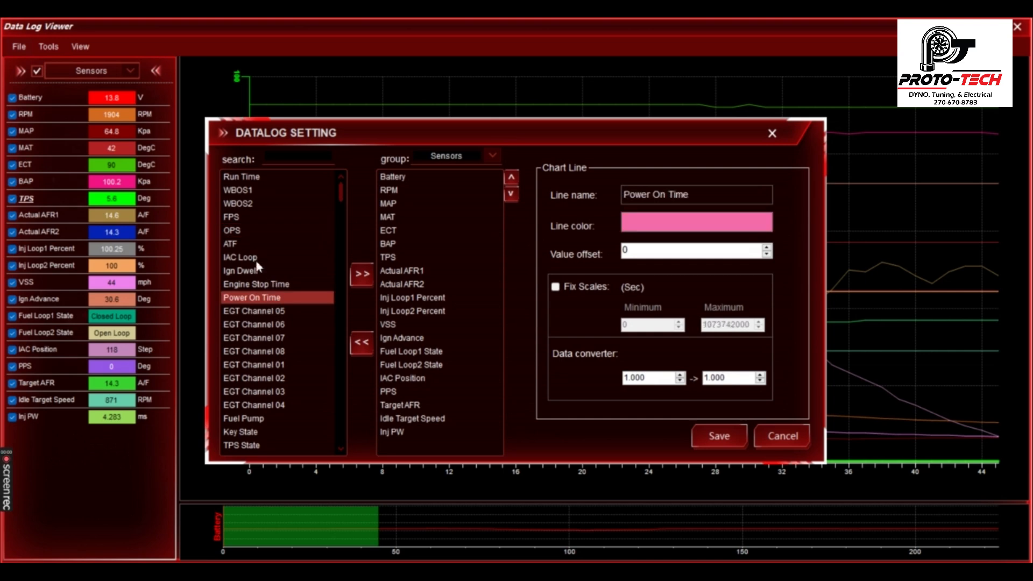
left_click(240, 257)
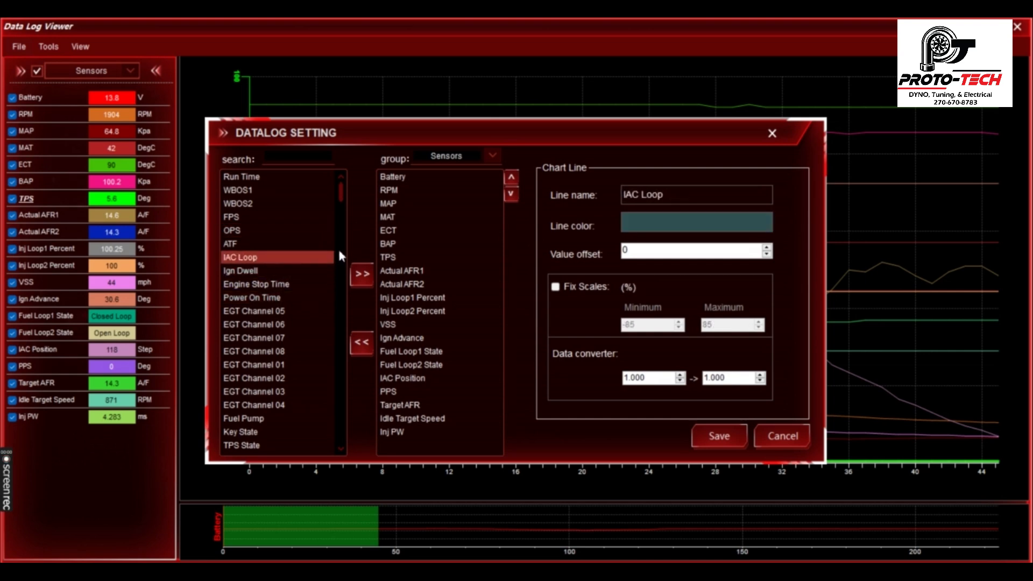
left_click(237, 189)
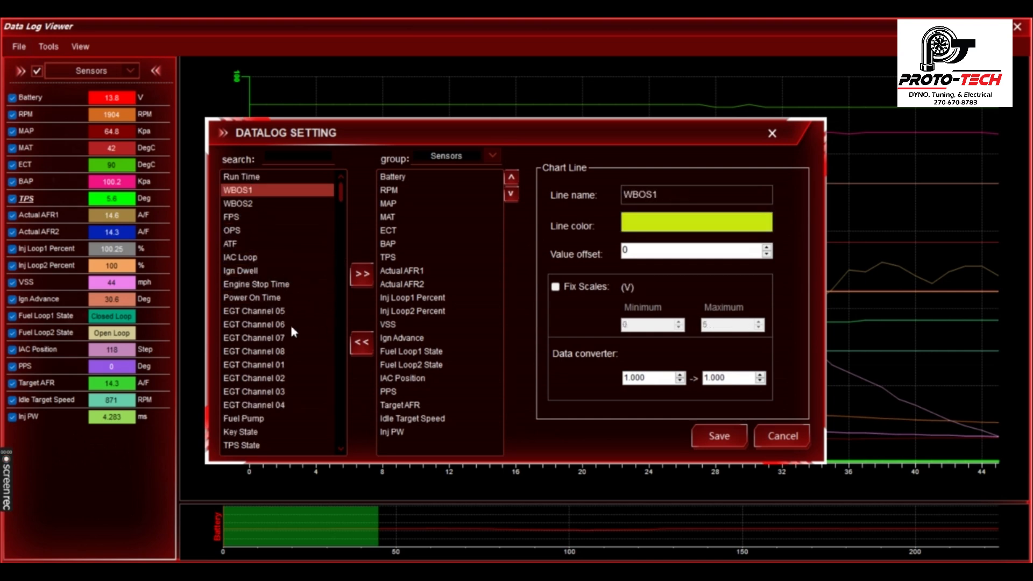
mouse_move(246, 273)
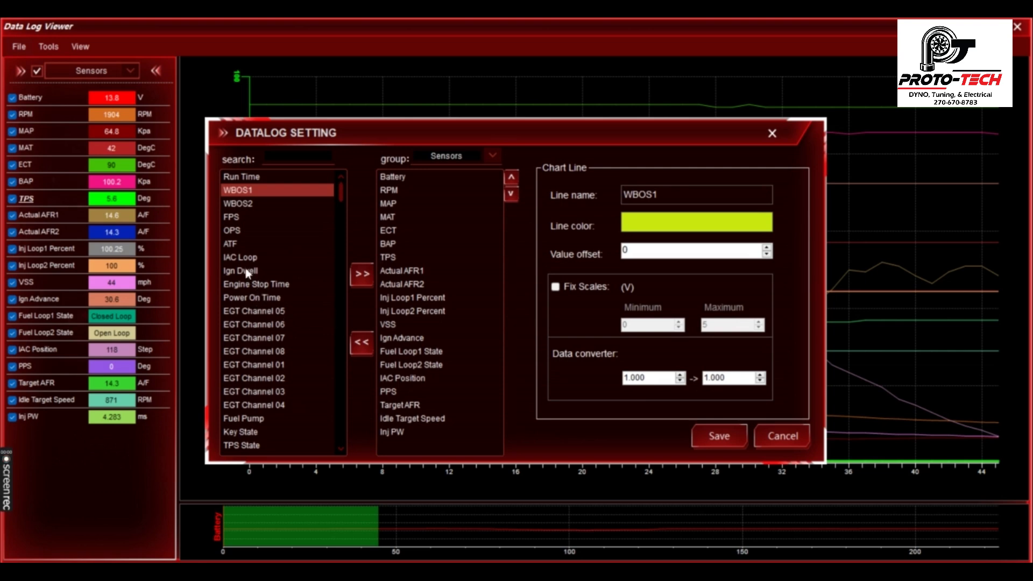
left_click(251, 257)
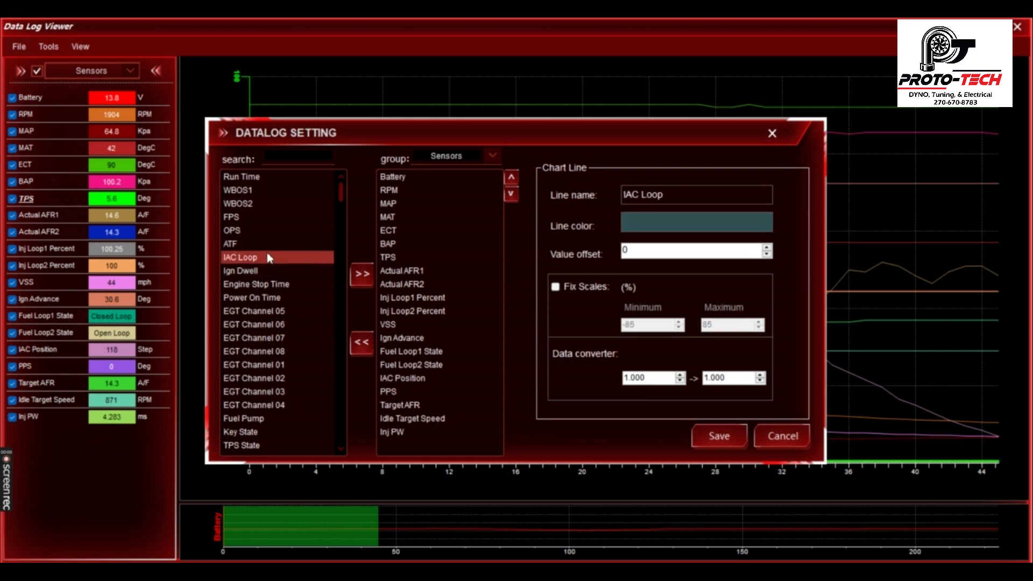
left_click(232, 216)
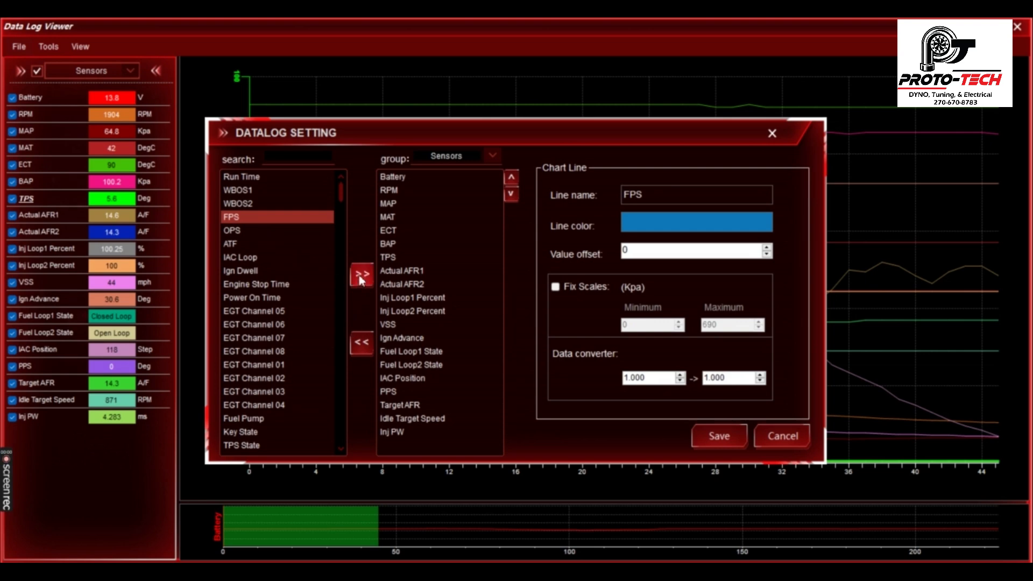
left_click(400, 405)
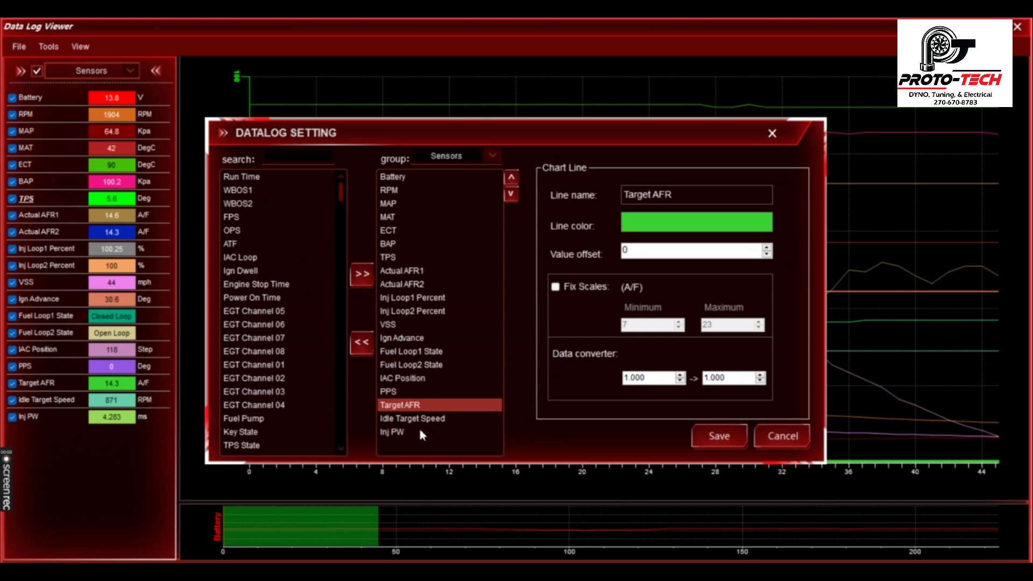
mouse_move(417, 401)
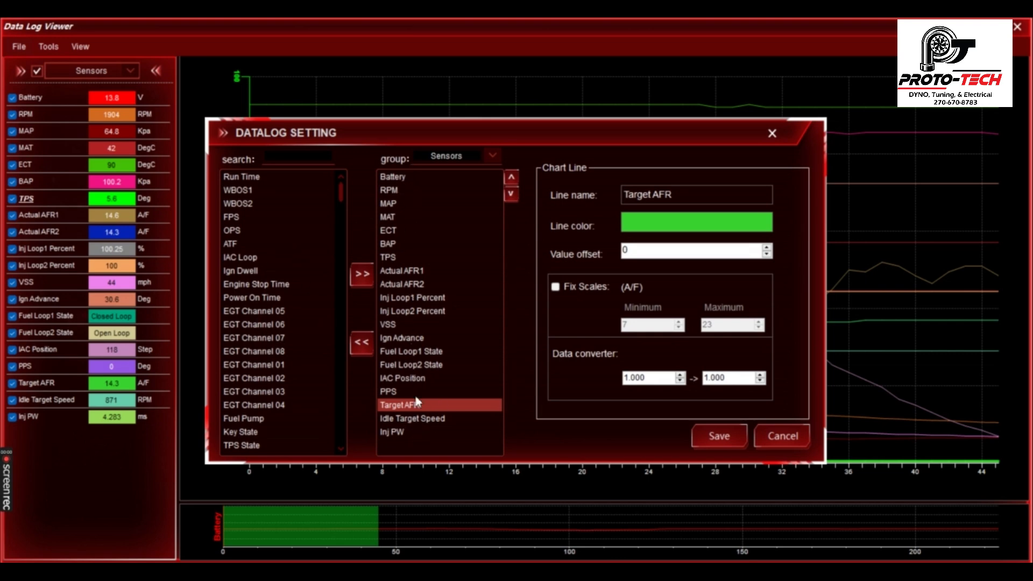
mouse_move(446, 447)
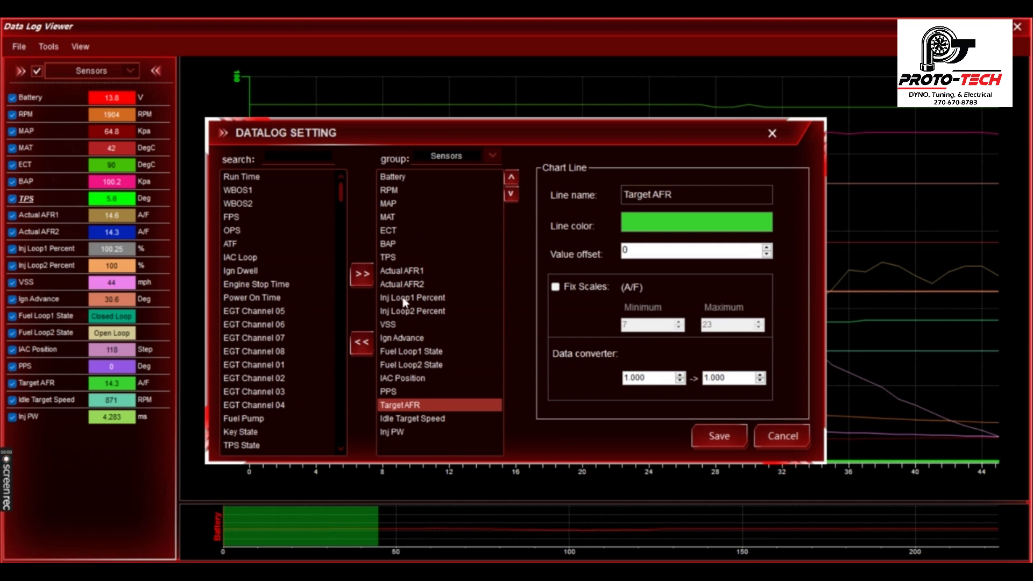
Give FPS an orange line, save the settings, and hide all channels.
left_click(402, 284)
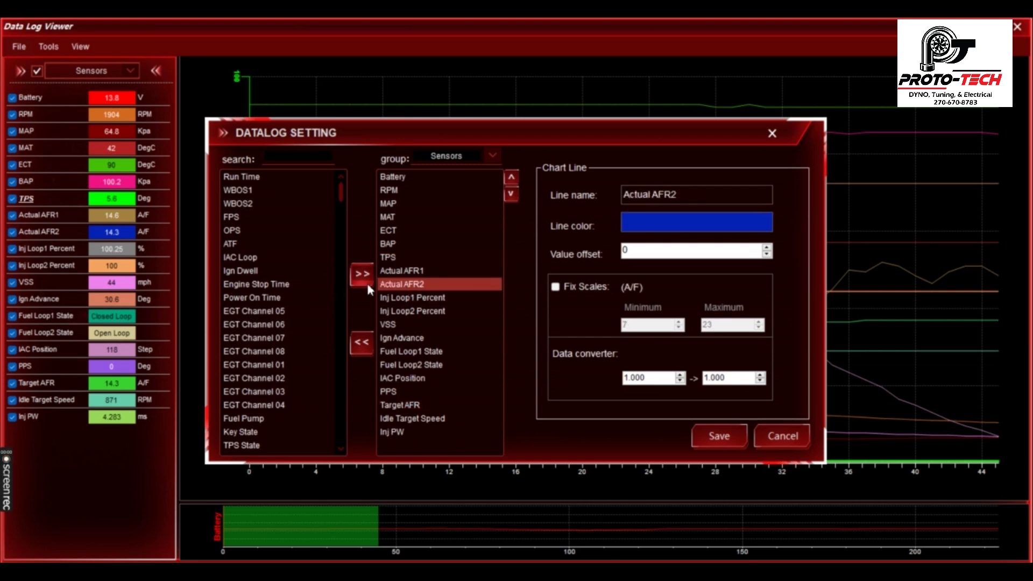
mouse_move(363, 309)
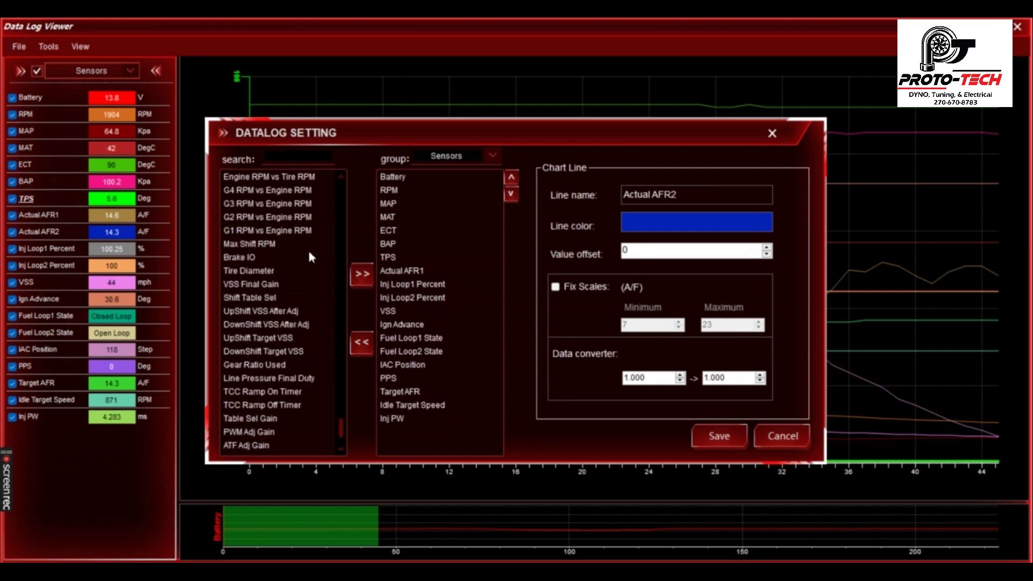
scroll("down", 3)
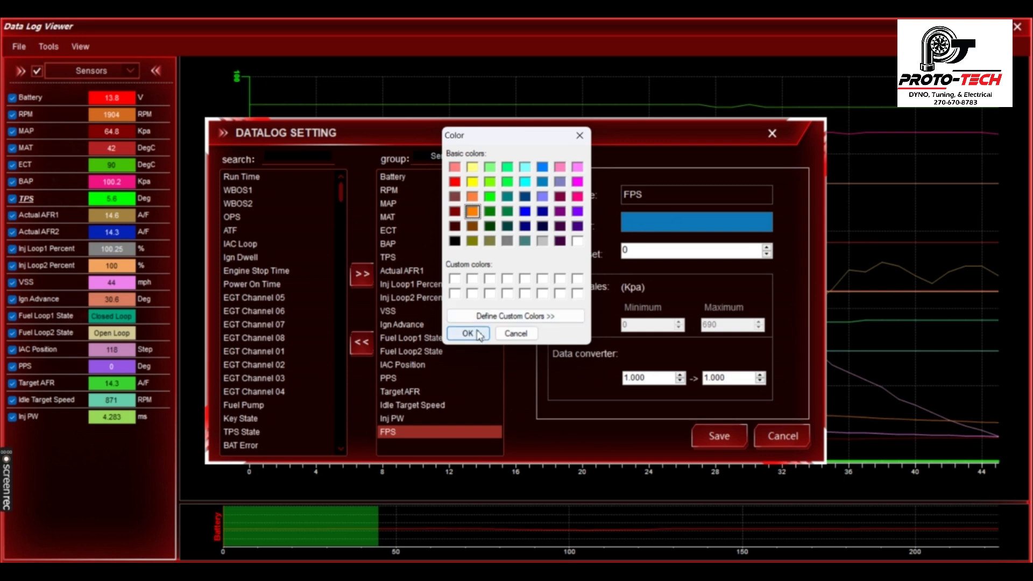
left_click(467, 332)
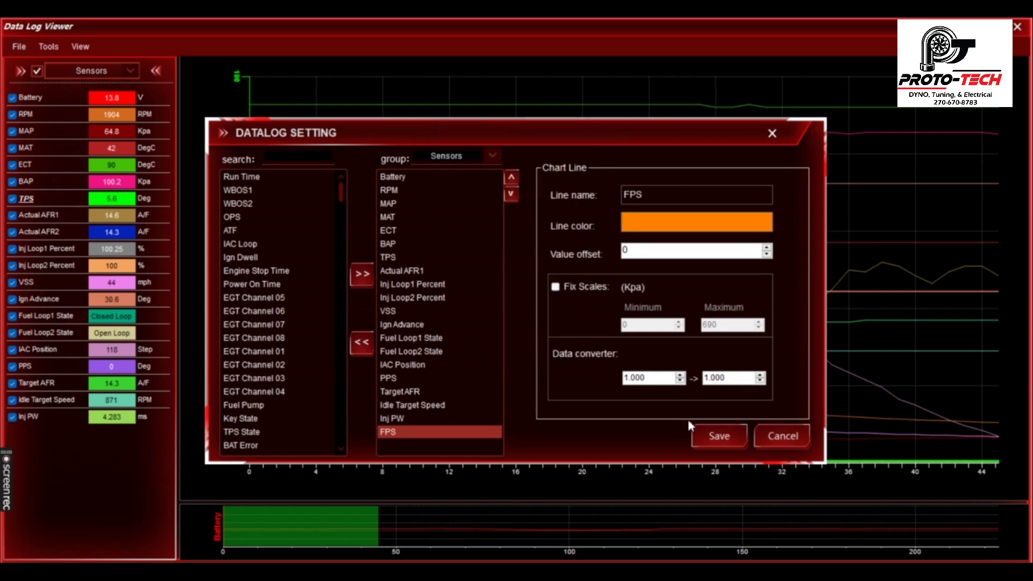
left_click(718, 436)
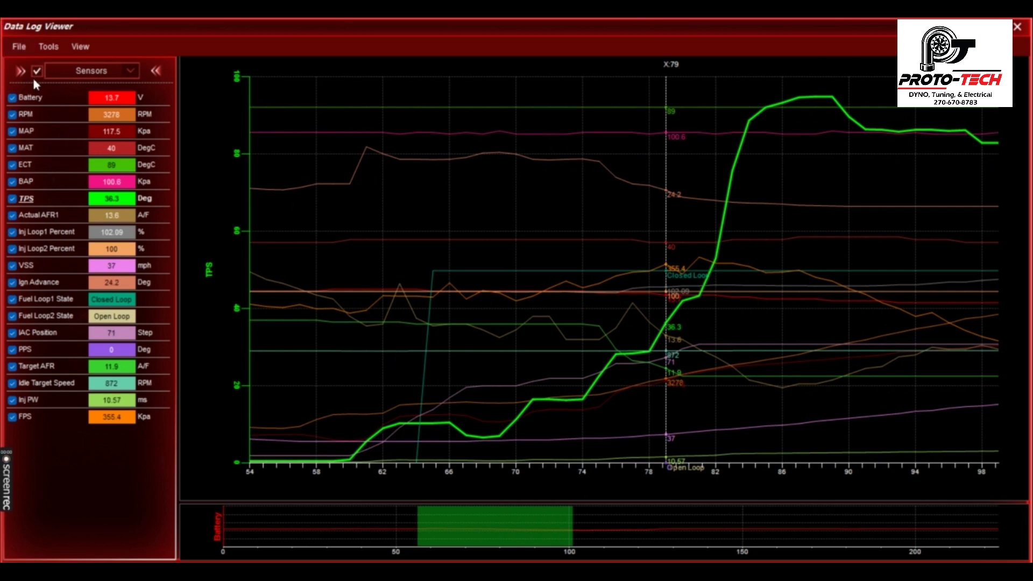
left_click(36, 70)
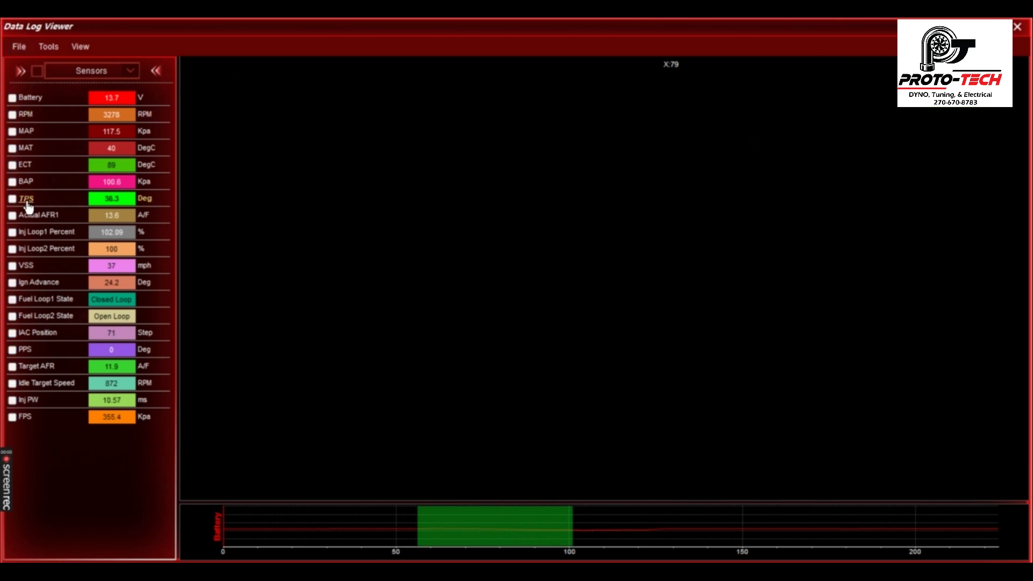
Show the Actual AFR1, Inj Loop1 Percent and Fuel Loop1 State traces.
left_click(11, 216)
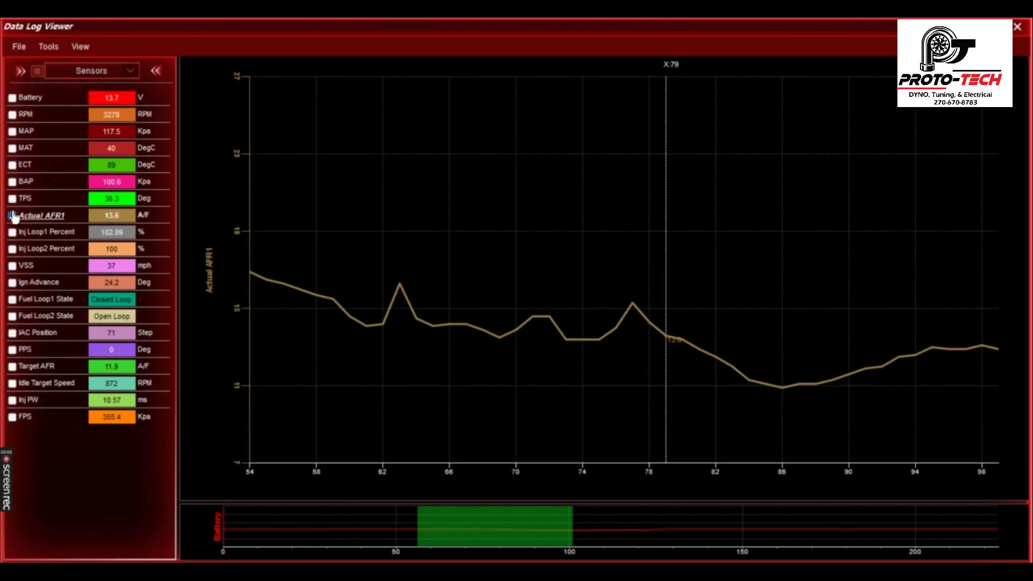
left_click(12, 232)
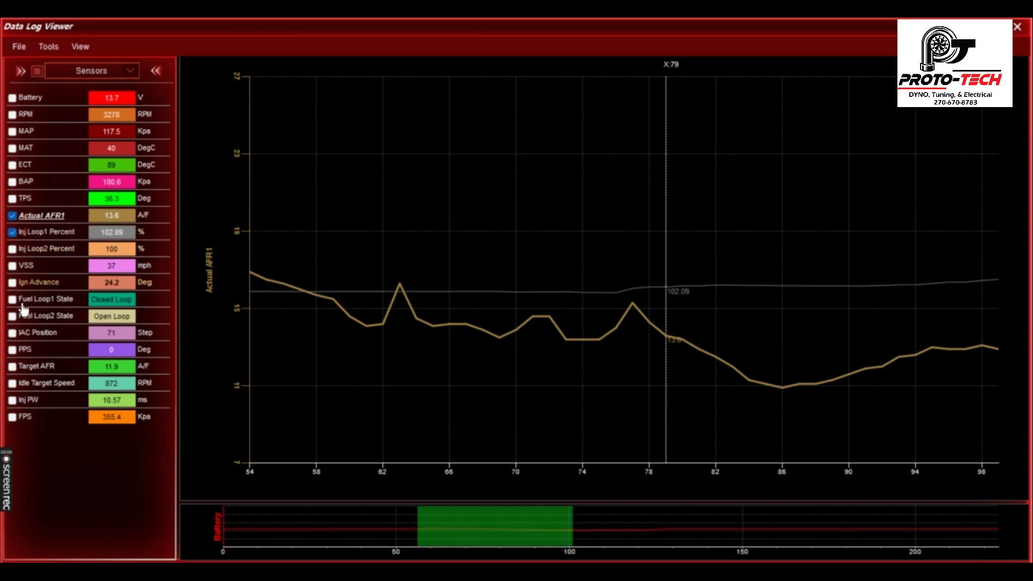
left_click(12, 366)
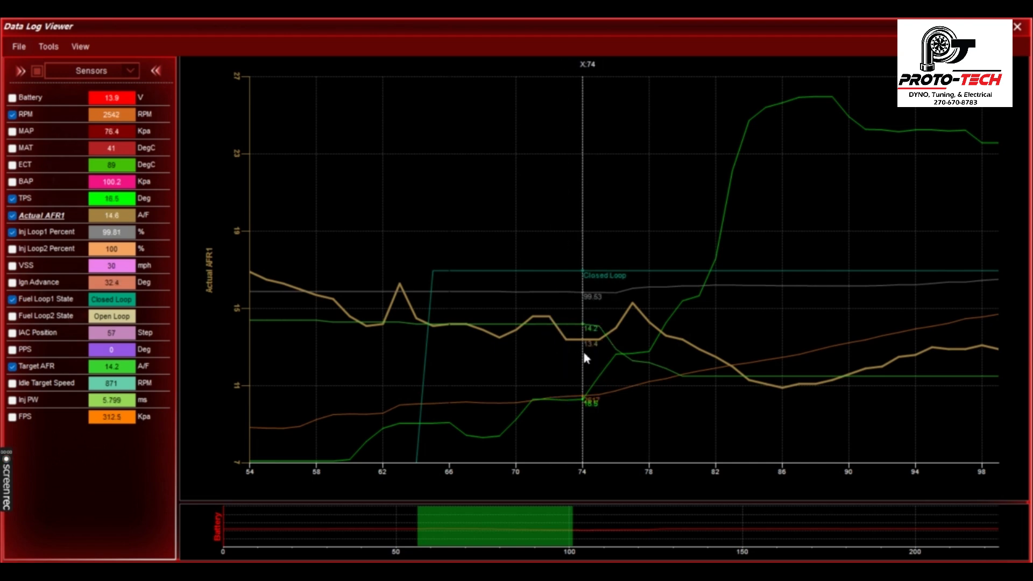
mouse_move(629, 349)
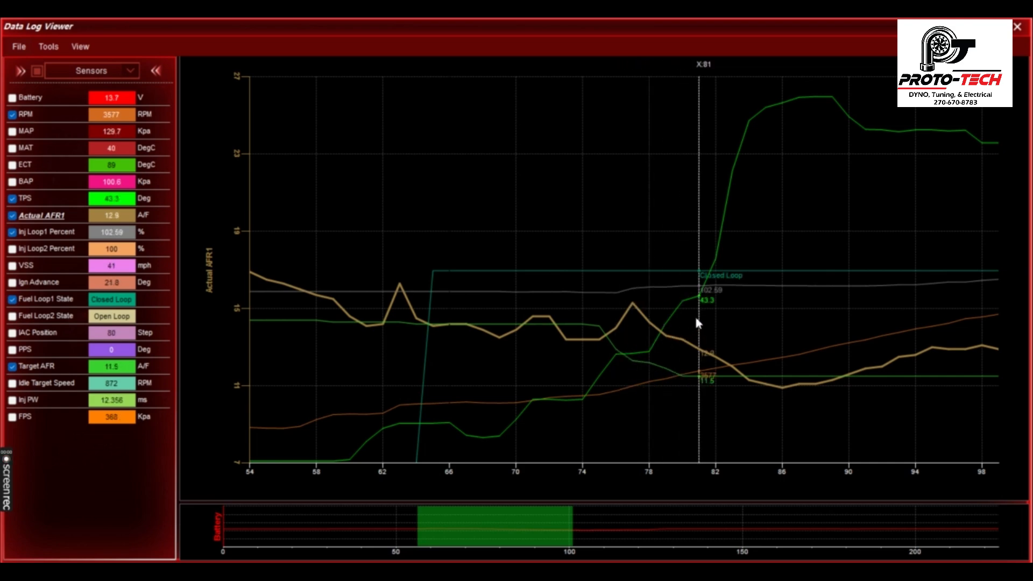
mouse_move(473, 555)
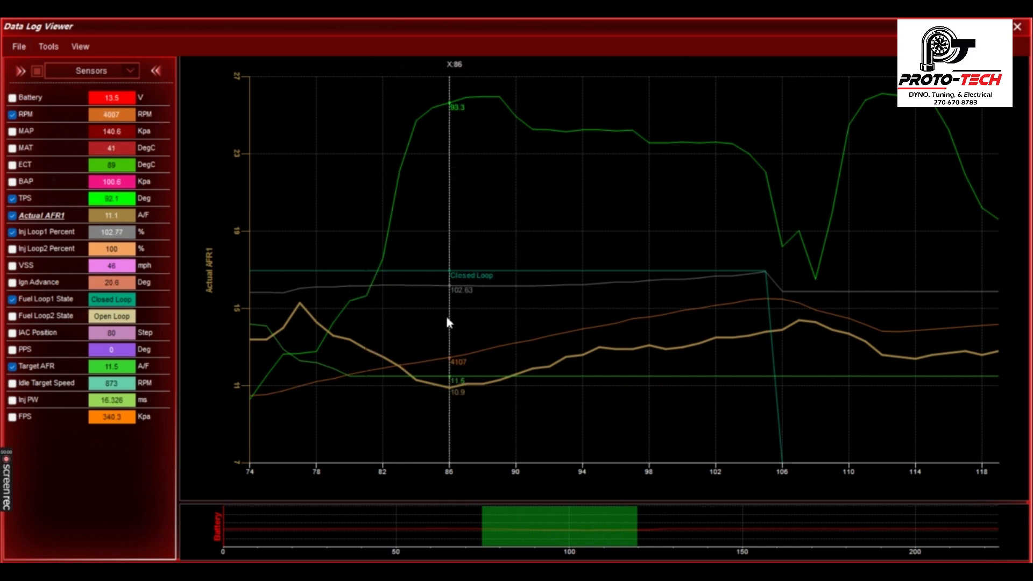
mouse_move(462, 321)
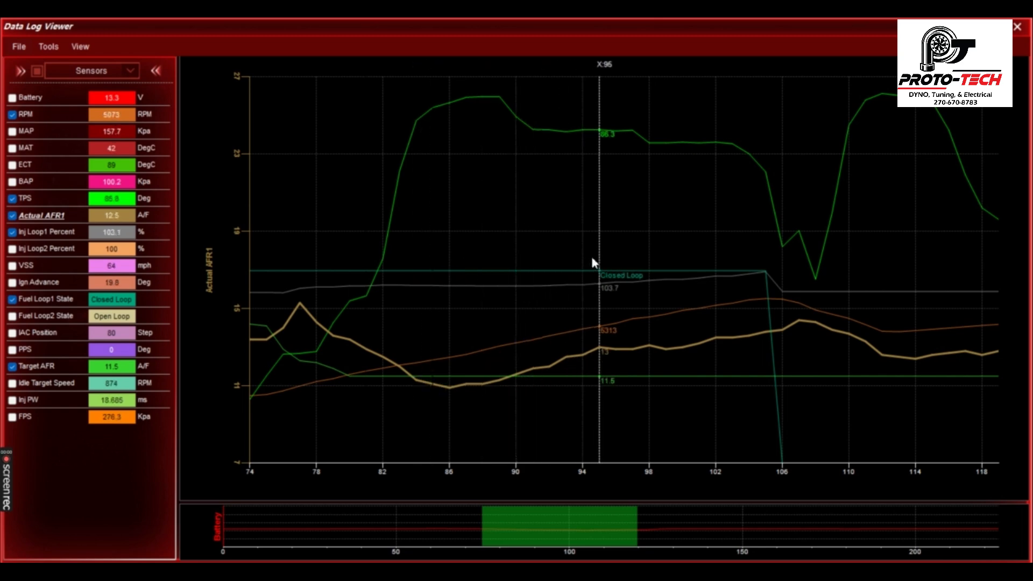
mouse_move(694, 204)
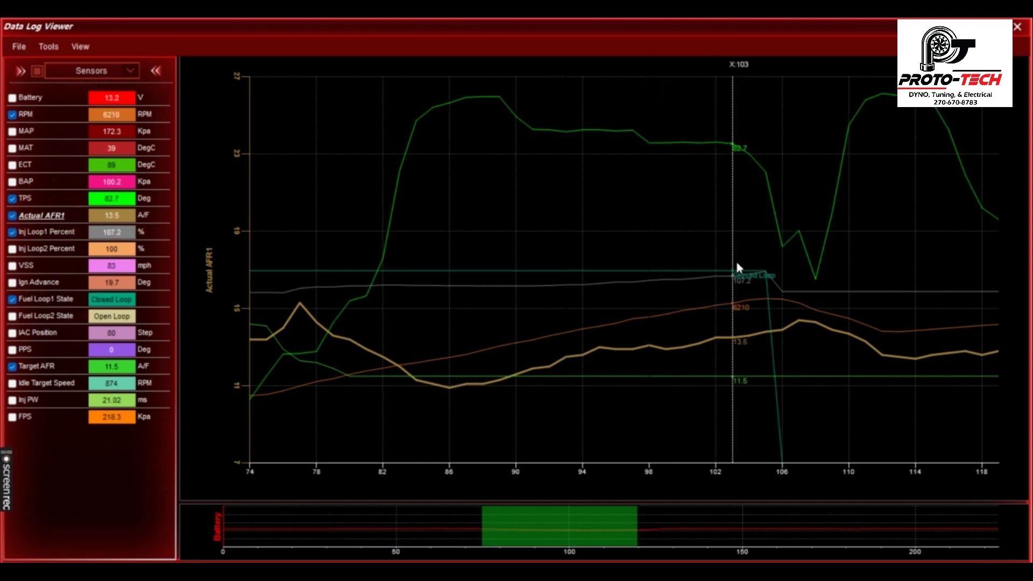
mouse_move(721, 248)
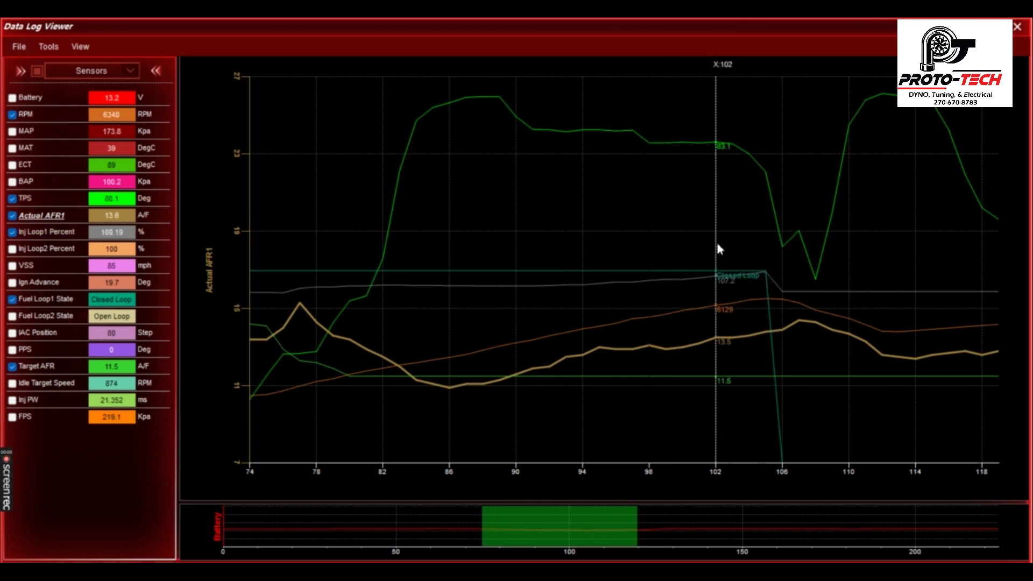
mouse_move(757, 257)
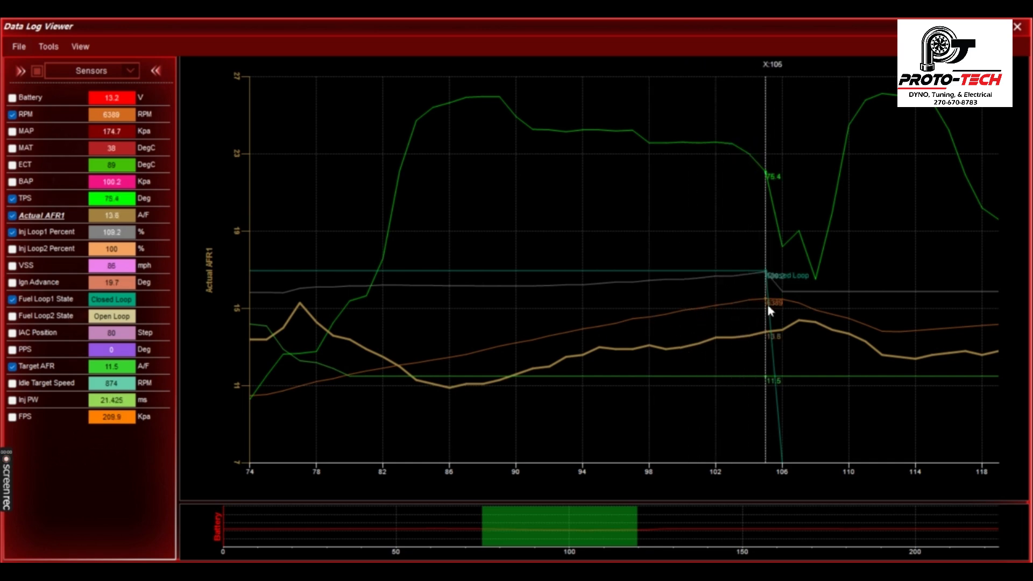
mouse_move(748, 319)
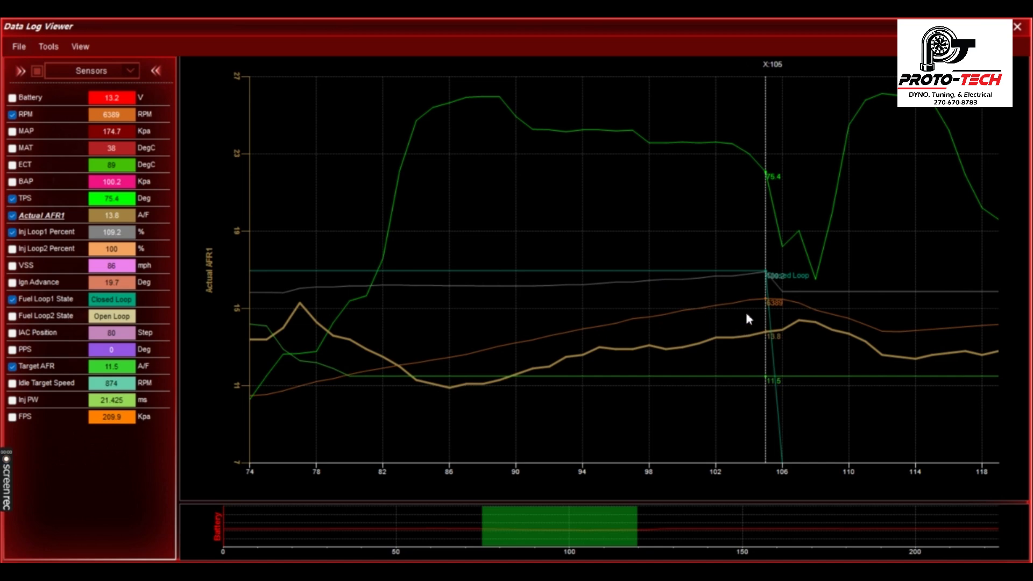
mouse_move(647, 169)
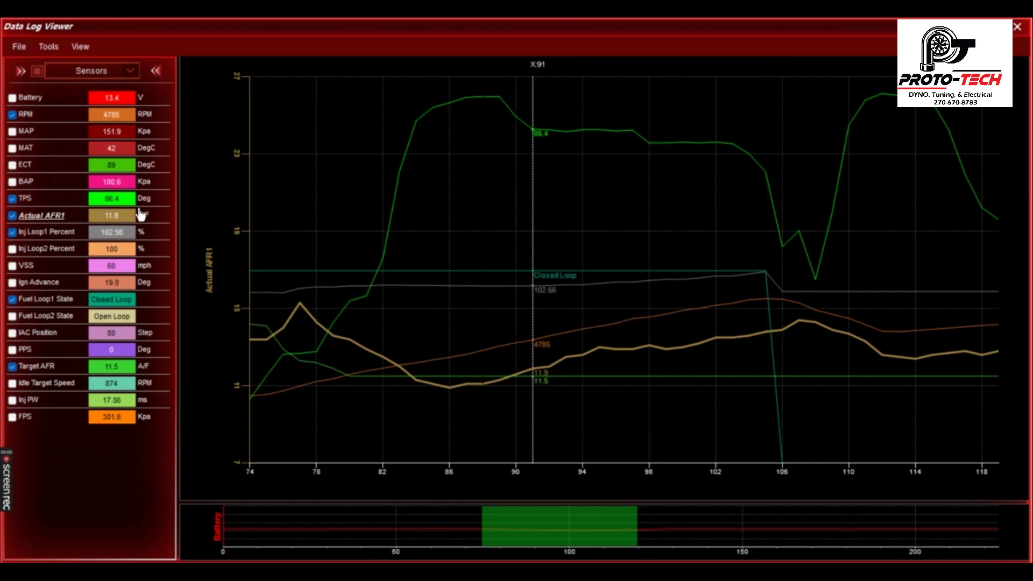
mouse_move(124, 229)
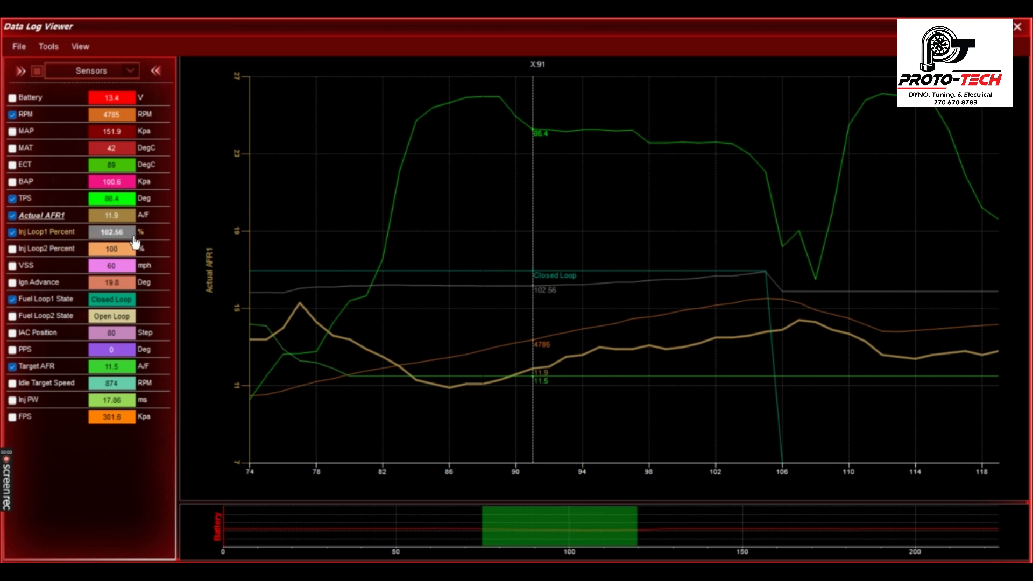
mouse_move(628, 157)
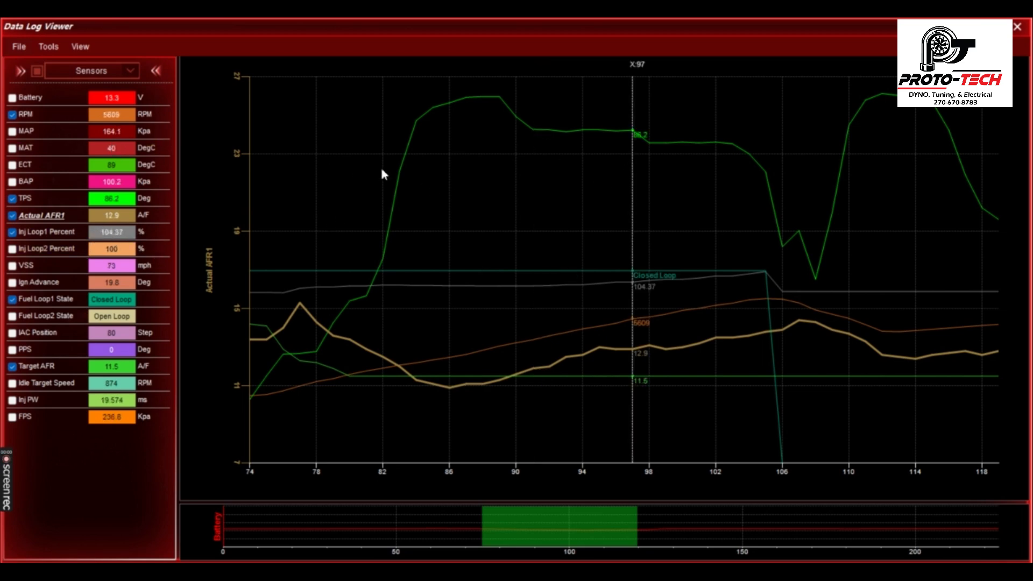
mouse_move(653, 191)
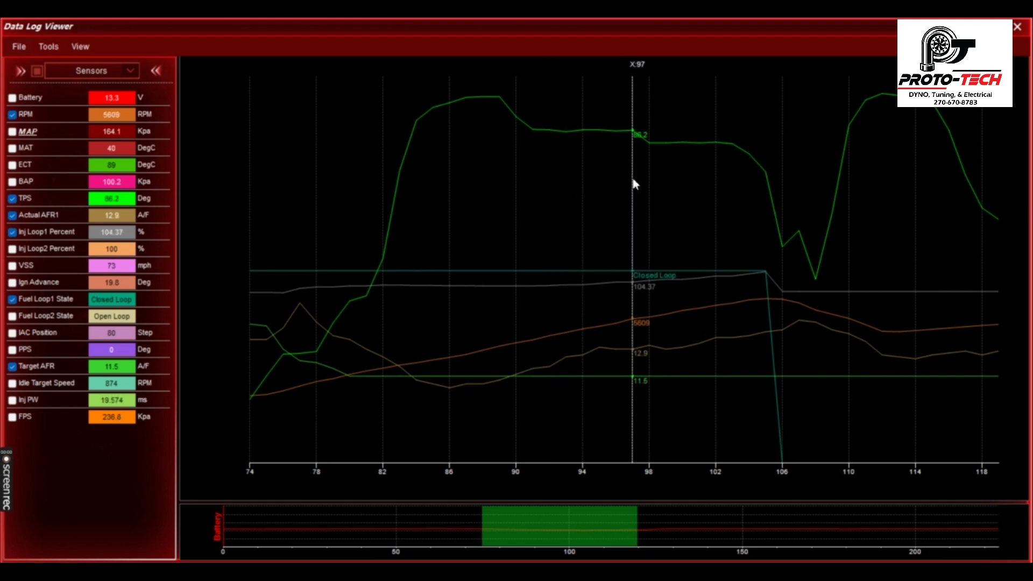
mouse_move(568, 94)
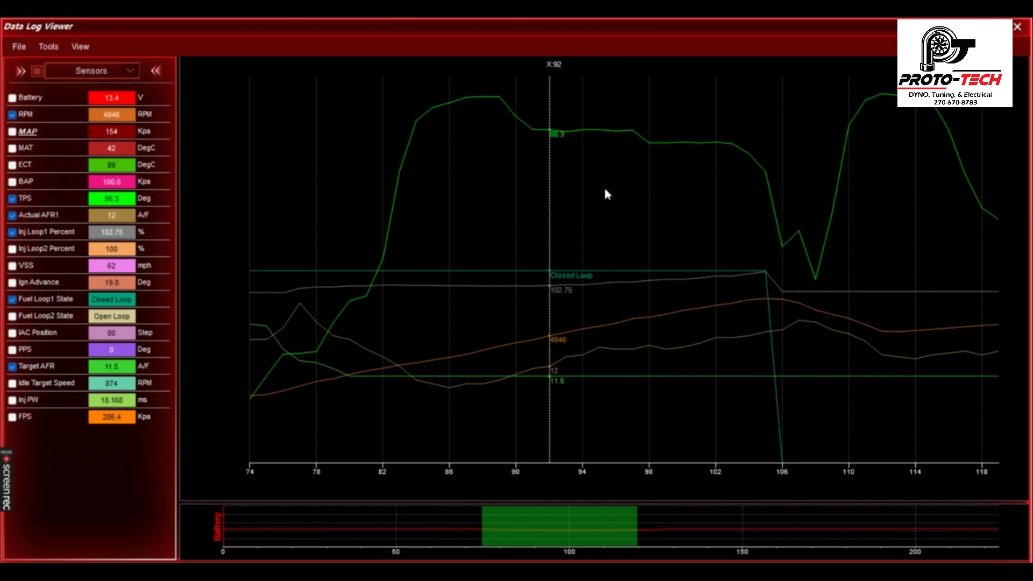
mouse_move(708, 341)
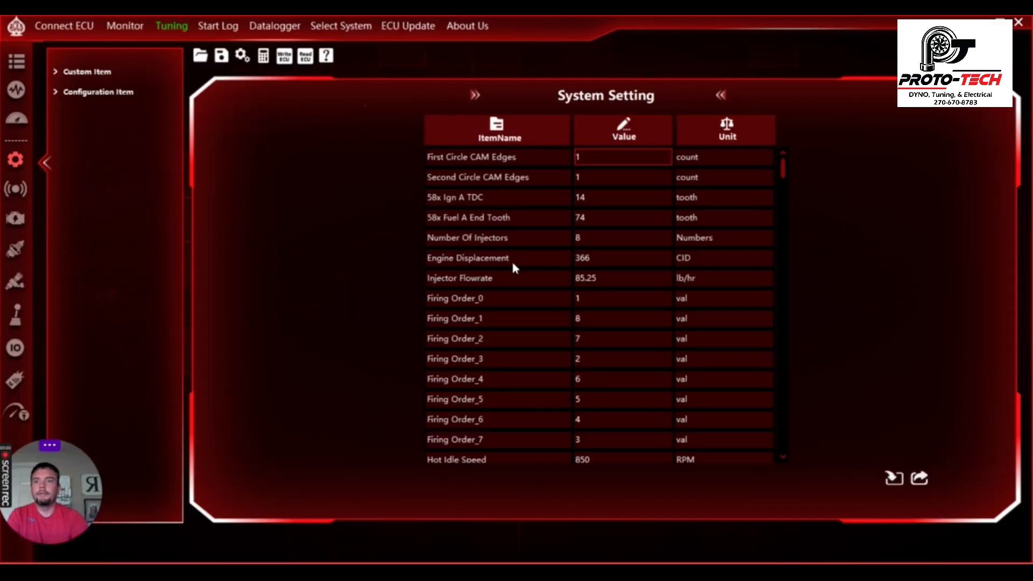
mouse_move(252, 98)
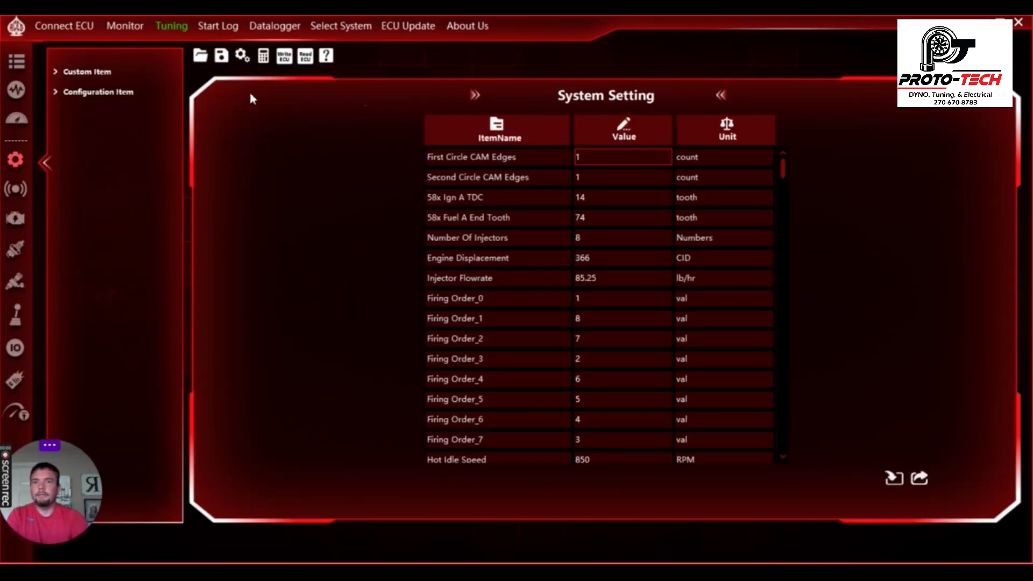